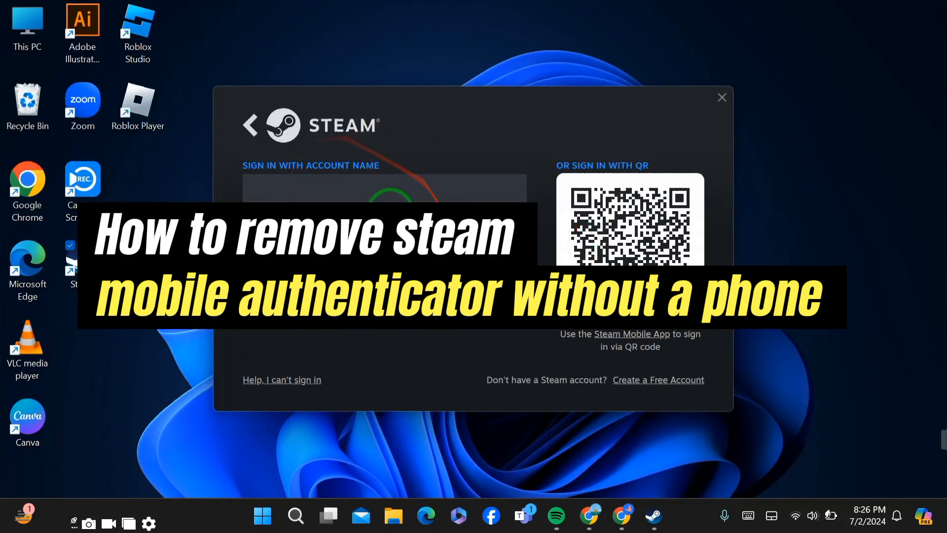
Step: Choose 'Help, I can't sign in' to reach support for a lost Mobile Authenticator
left_click(282, 379)
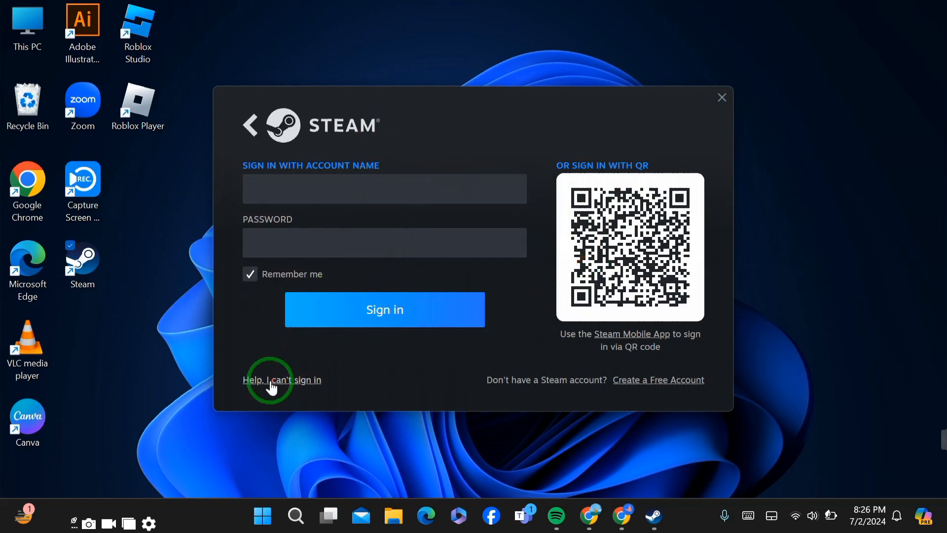
left_click(281, 380)
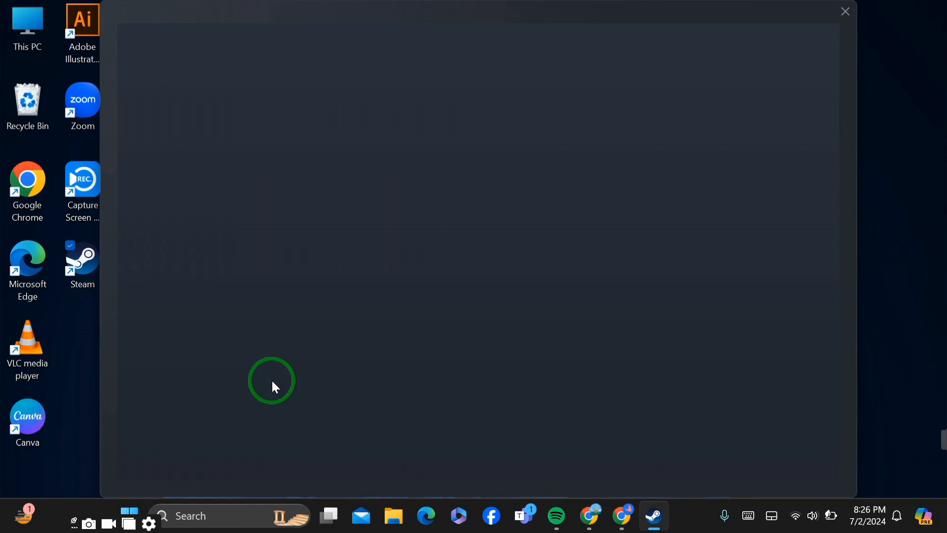
mouse_move(649, 317)
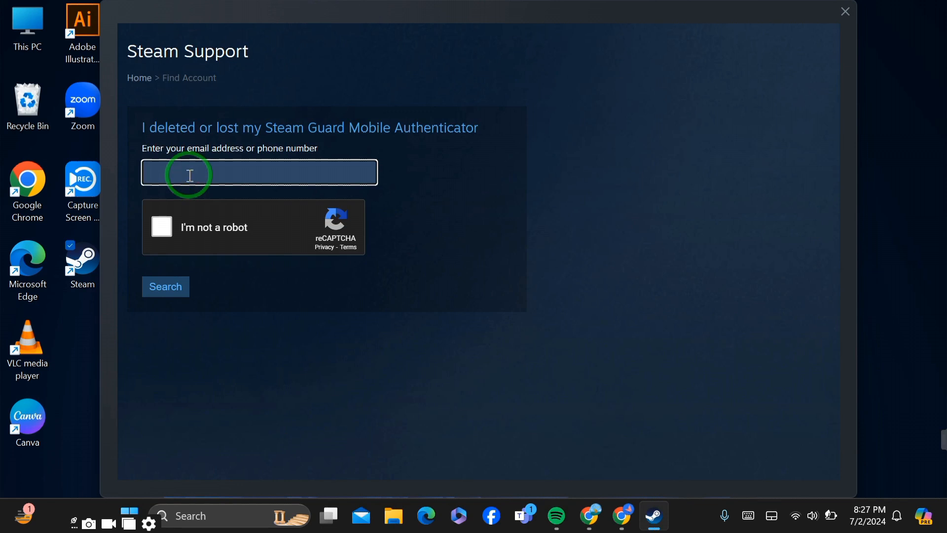
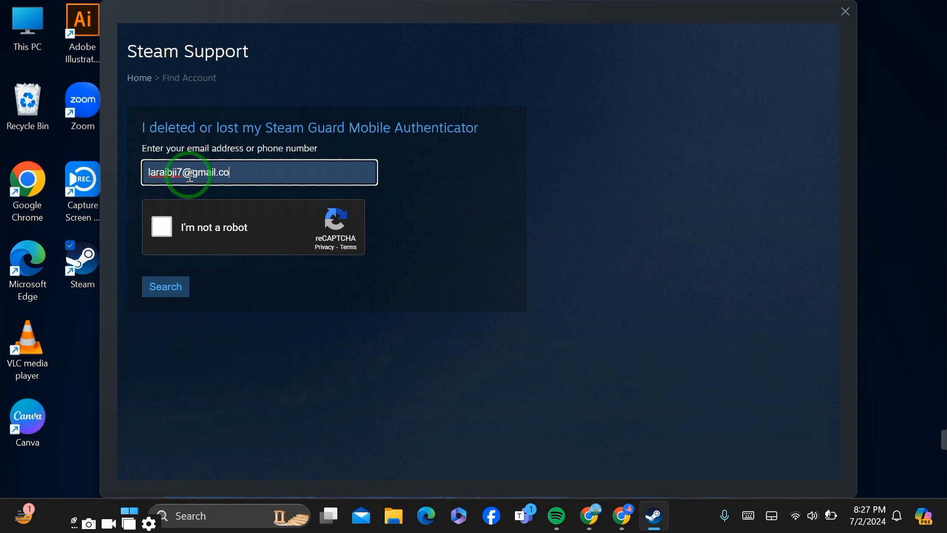
Step: Type the account's email address into the lookup field and tick 'I'm not a robot'
left_click(161, 227)
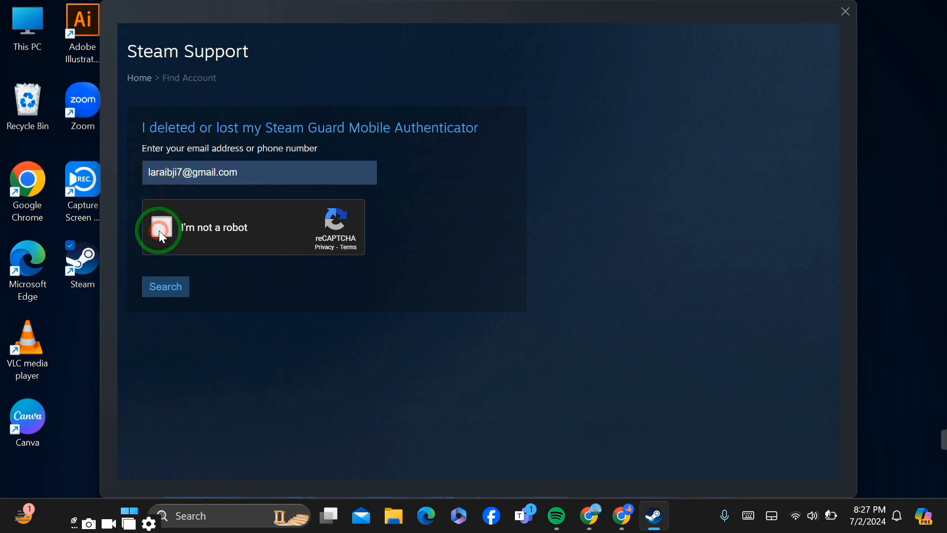
Step: Complete the reCAPTCHA and search for the account tied to that email
left_click(160, 230)
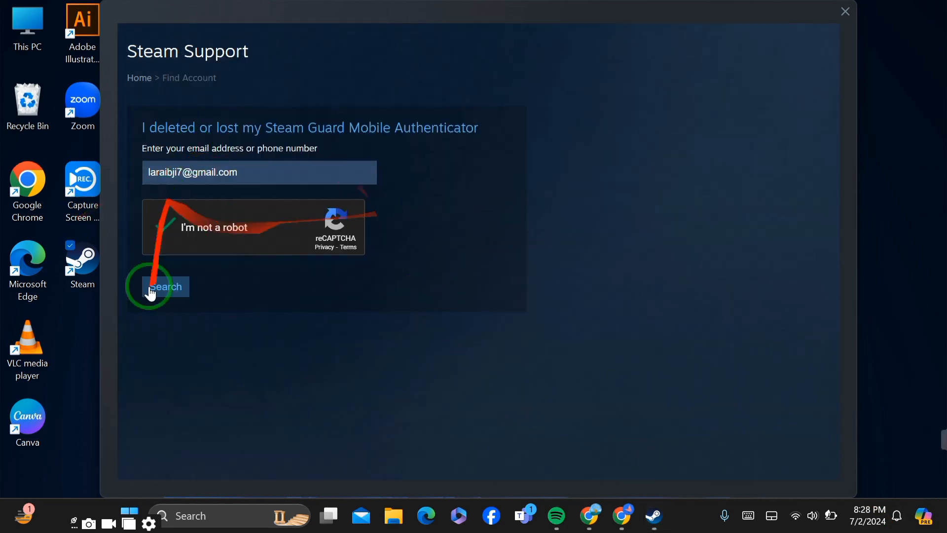
left_click(165, 286)
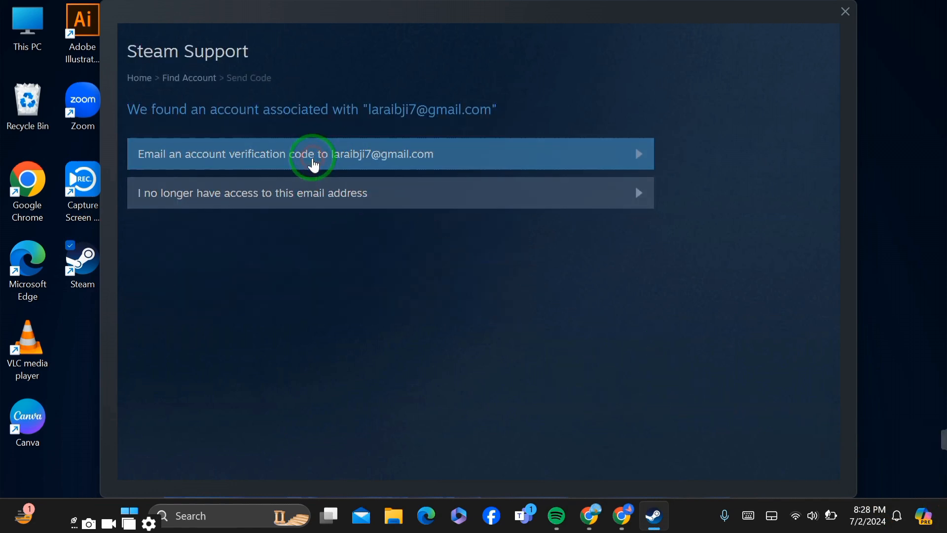
Step: Have an account verification code emailed to the account's email address
left_click(312, 153)
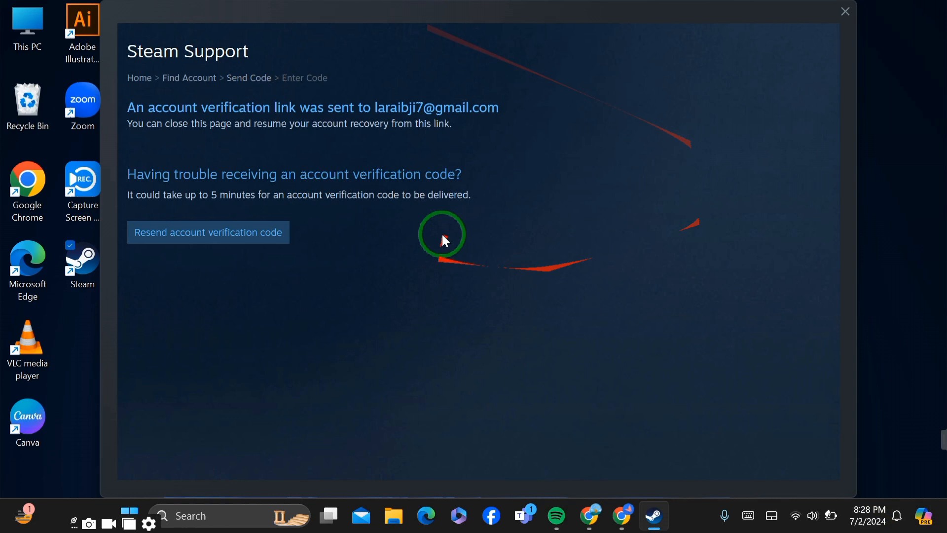
mouse_move(353, 253)
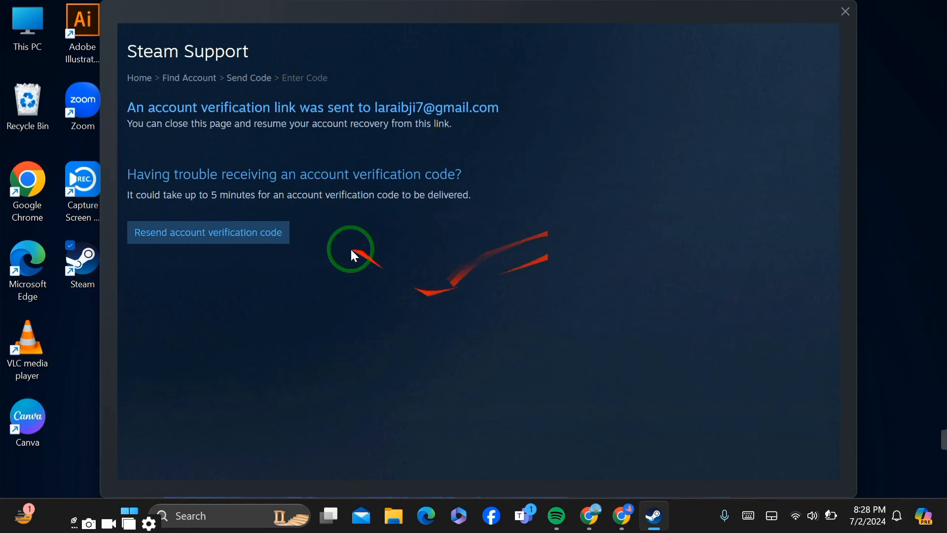